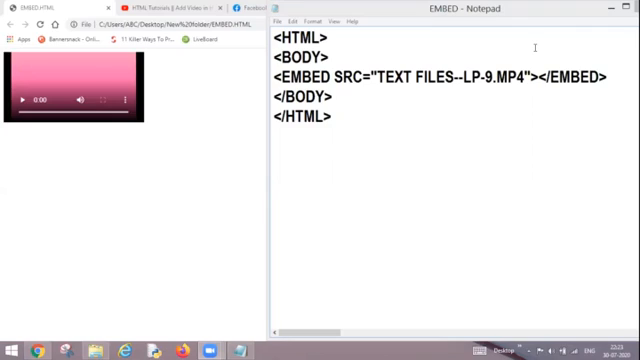
mouse_move(25, 143)
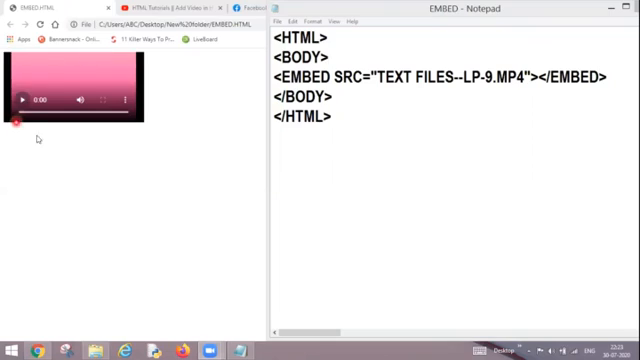
- Switch to the YouTube 'Add Video on Web Page' tutorial and start playing it
click(318, 148)
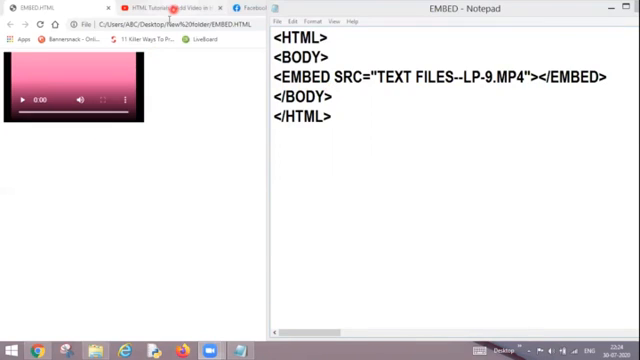
click(175, 8)
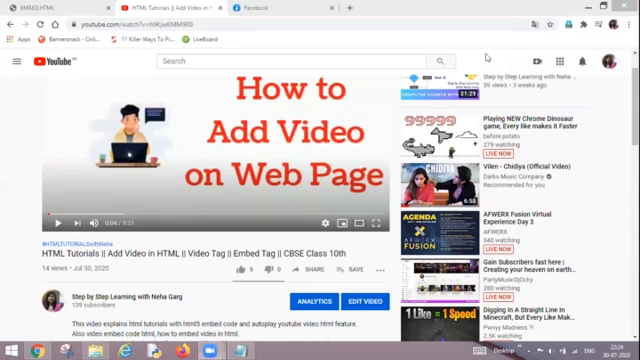
scroll(down, 3)
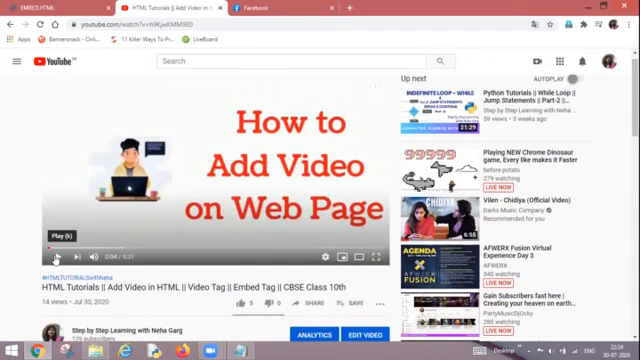
click(60, 232)
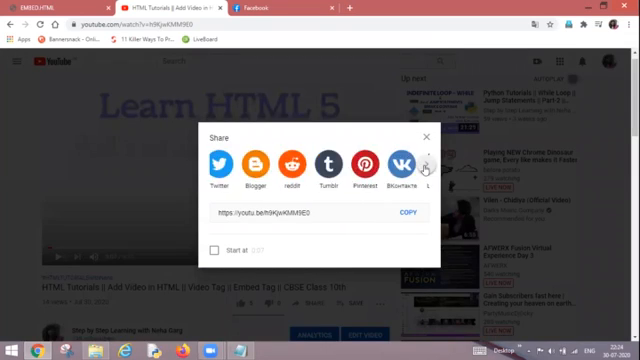
- Show more share destinations and toggle the embed's Show player controls option
click(424, 162)
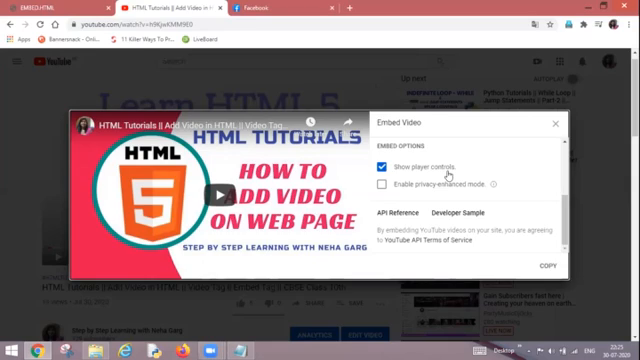
mouse_move(410, 175)
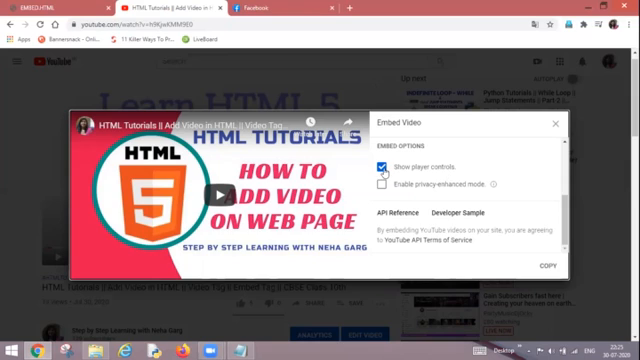
click(383, 166)
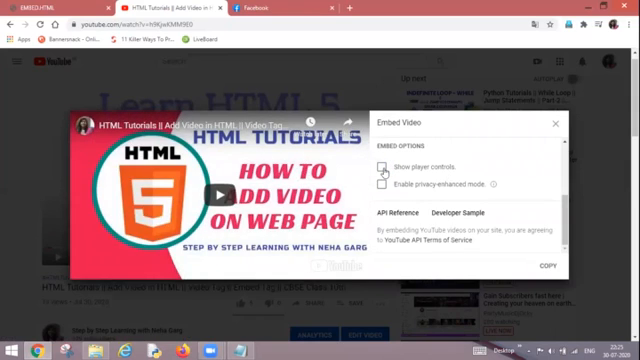
click(382, 166)
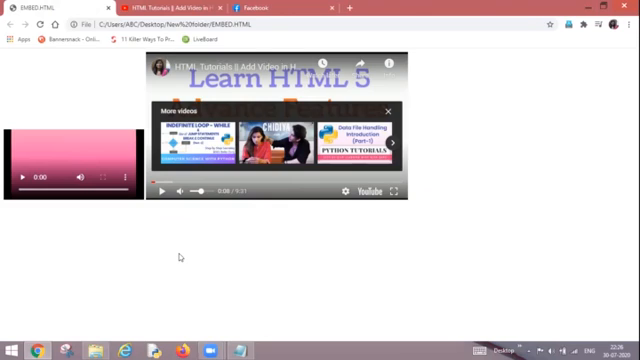
mouse_move(182, 244)
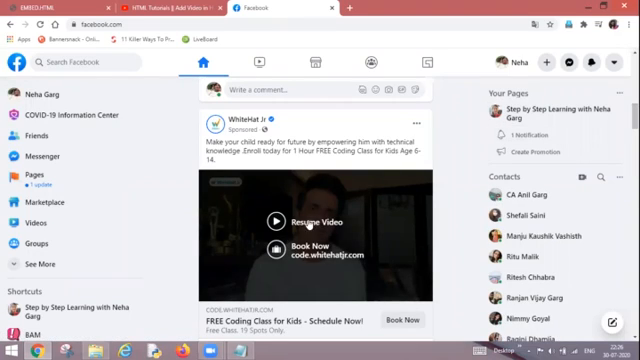
- Resume and pause the sponsored coding-class video, then scroll down the post
click(277, 218)
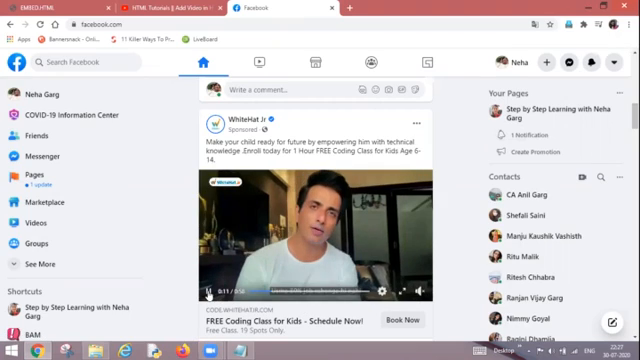
click(310, 220)
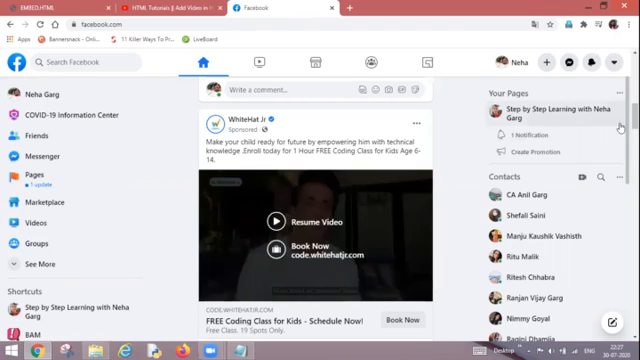
scroll(down, 3)
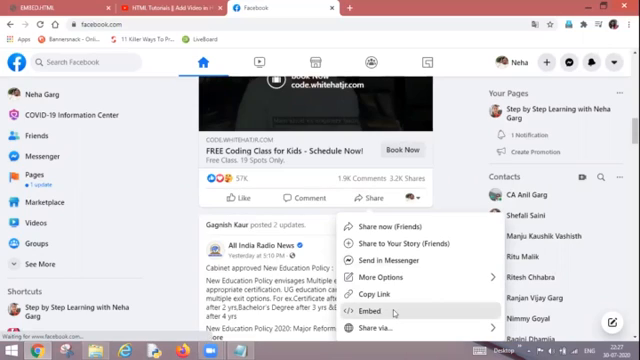
click(348, 296)
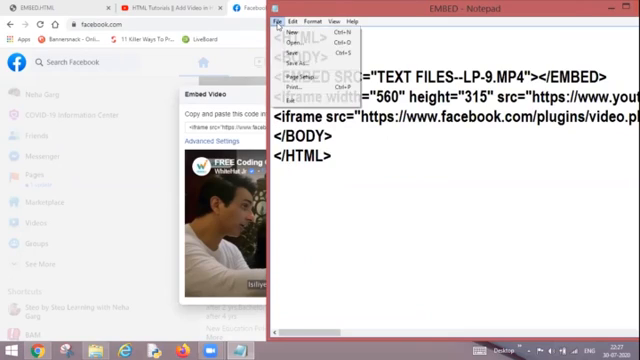
mouse_move(289, 46)
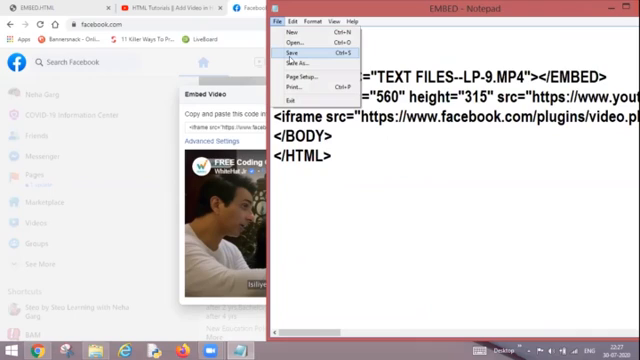
- Save the EMBED file with the Facebook iframe line in Notepad
click(293, 54)
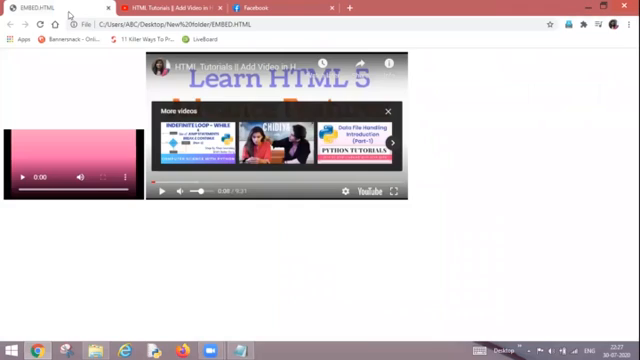
mouse_move(124, 215)
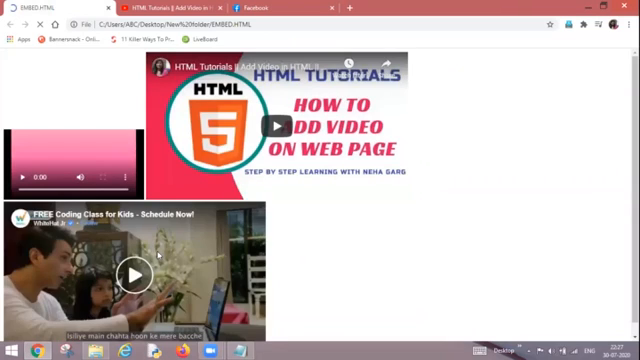
- Play the embedded Facebook coding-class video on the EMBED.HTML page
click(131, 273)
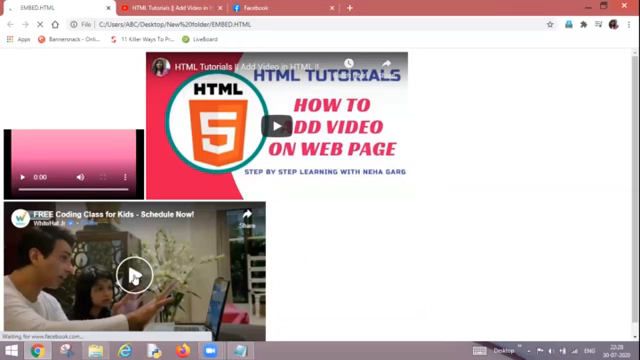